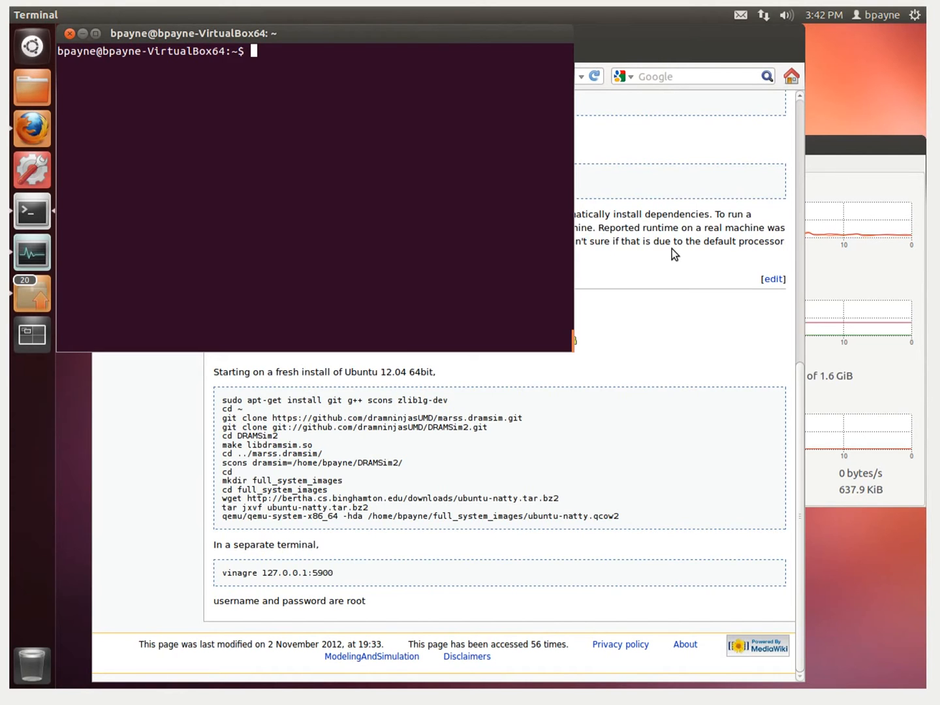
- Update and upgrade apt, then install git, g++, scons and zlib1g-dev, answering Y
text(sudo apt-get update; sudo apt-get upgrade)
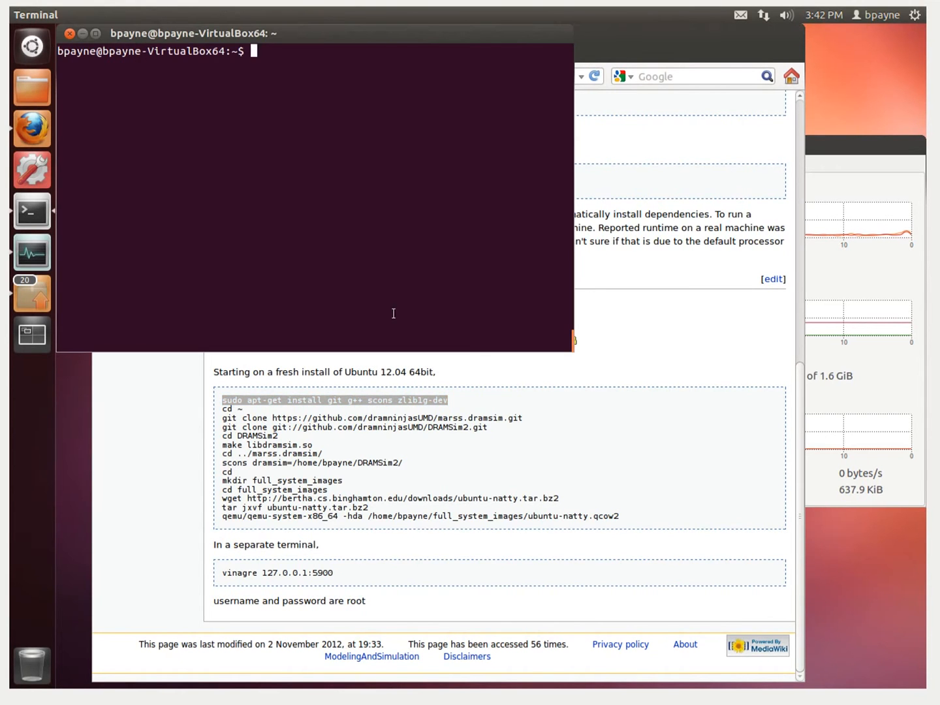
text(sudo apt-get install git g++ scons zlib1g-dev)
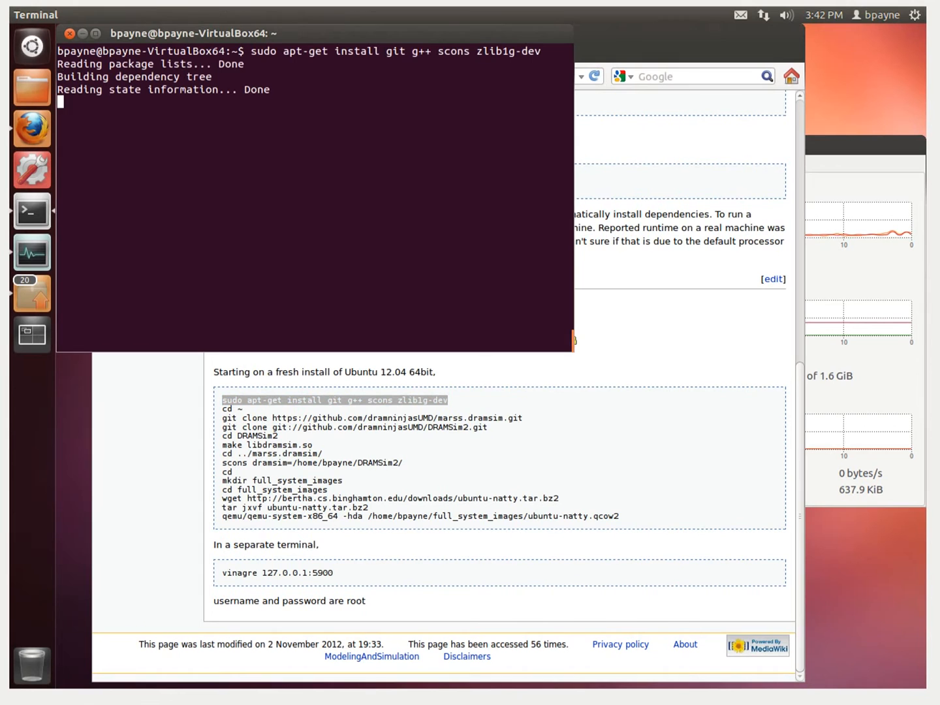
key(Return)
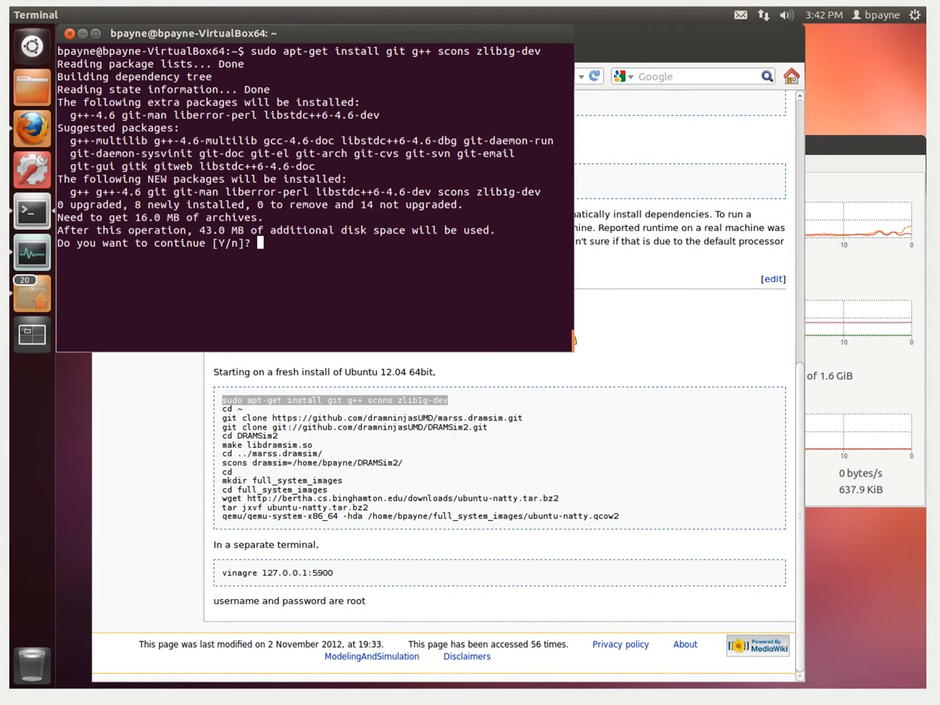
text(Y)
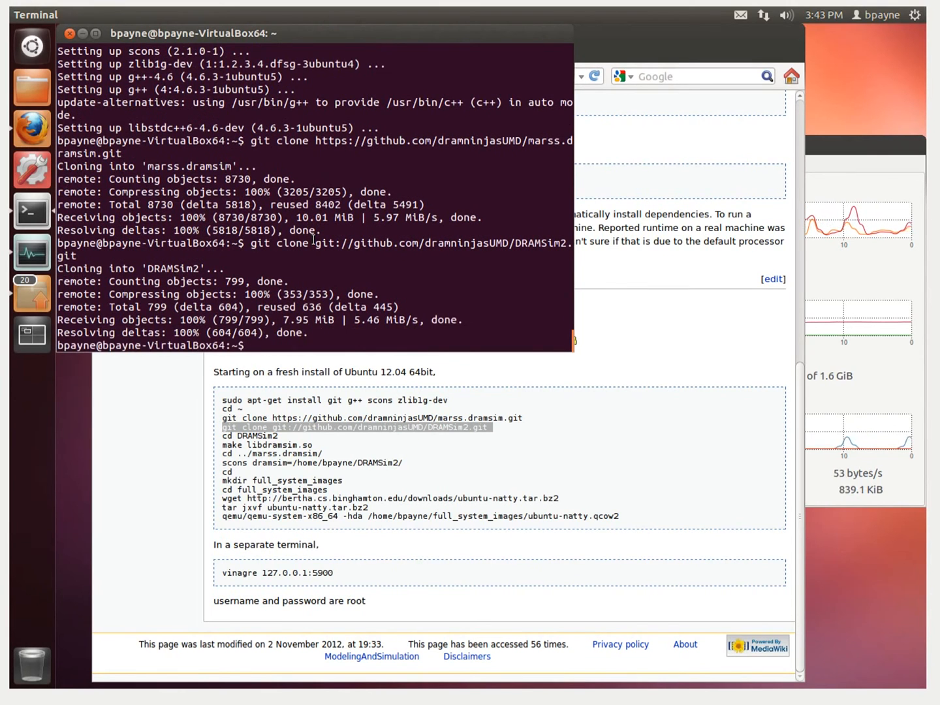
- Clone the marss.dramsim and DRAMSim2 repositories into the home folder
text(cdD)
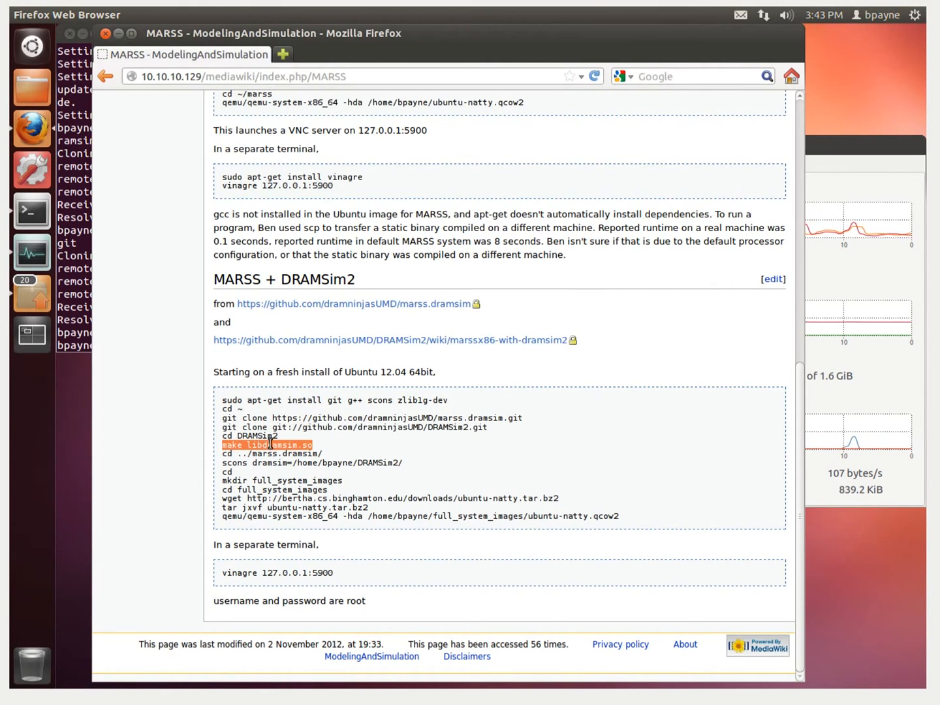
- Run make libdramsim.so inside the DRAMSim2 folder until it builds successfully
click(31, 210)
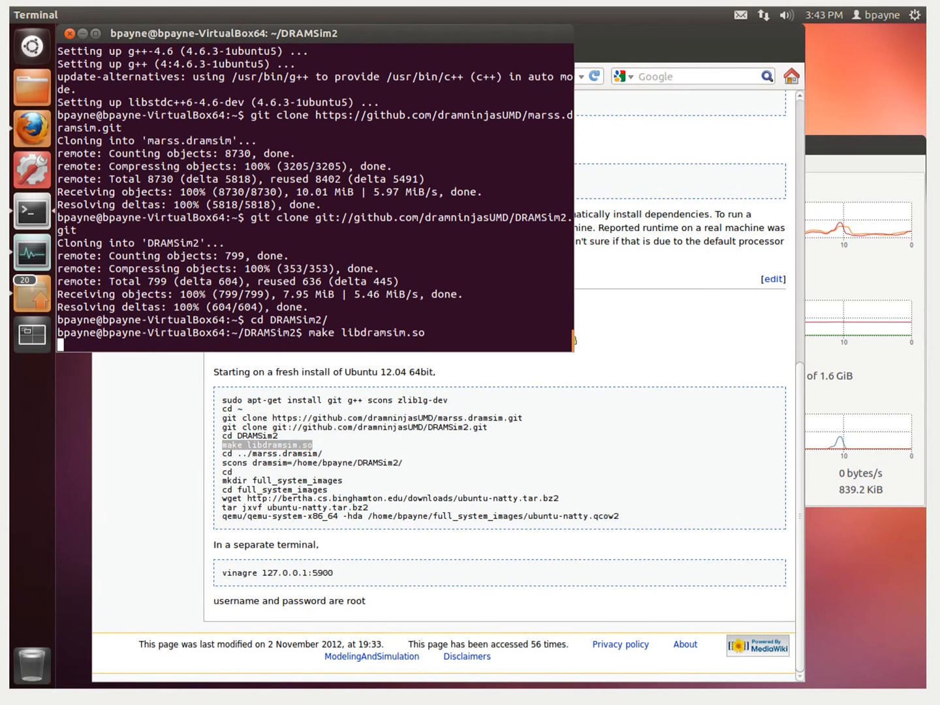
key(Return)
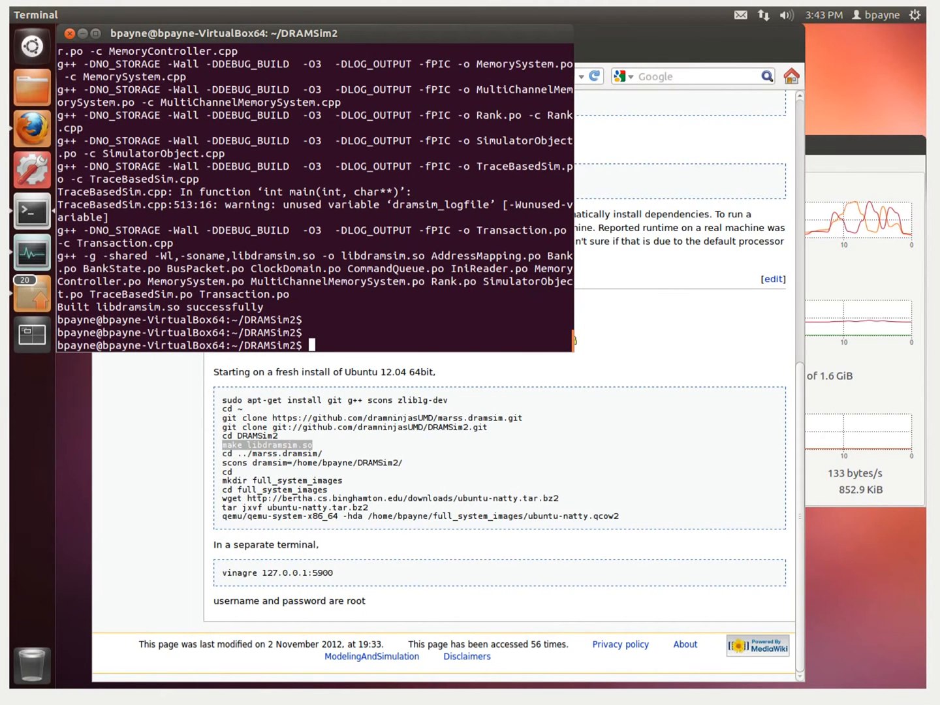
- Switch to ../marss.dramsim and run scons dramsim=/home/bpayne/DRAMSim2 to build MARSS
text(c)
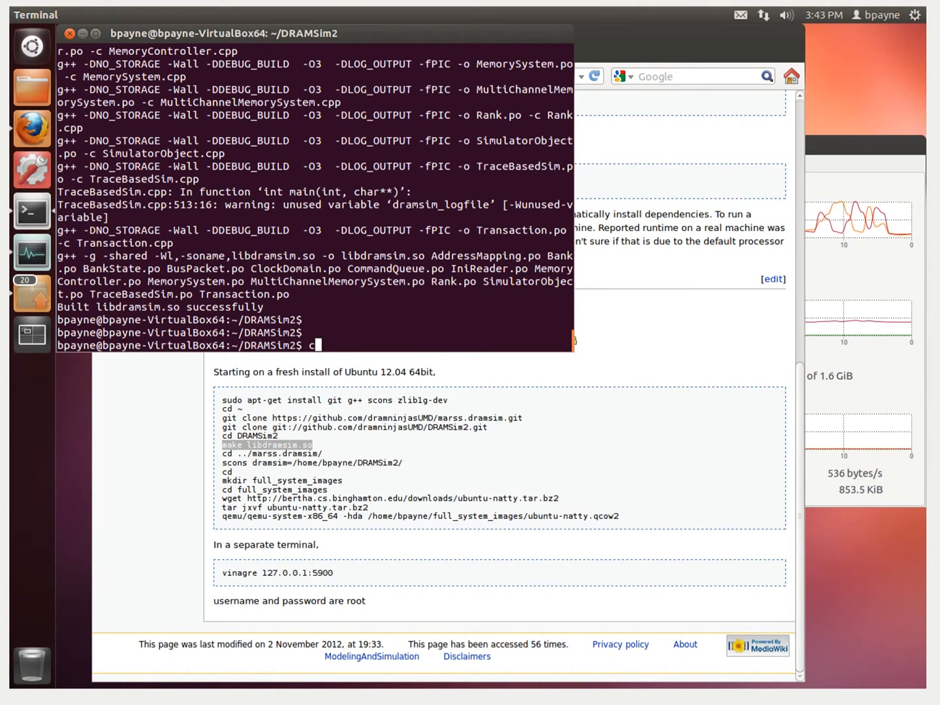
text(cd ../ms)
text(sco)
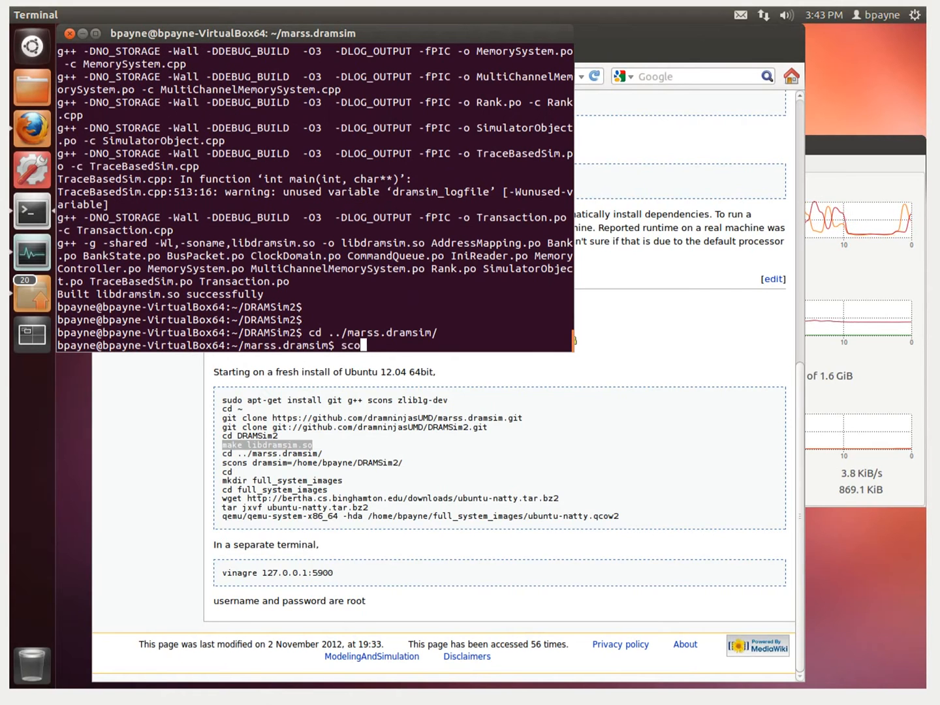
text(ns)
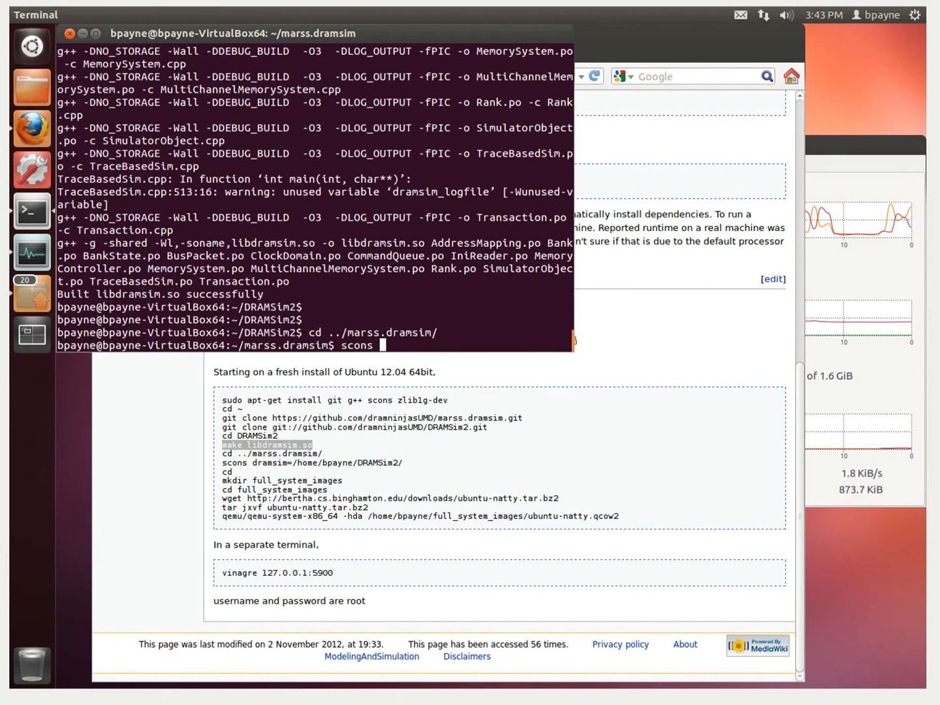
text(dramsim=)
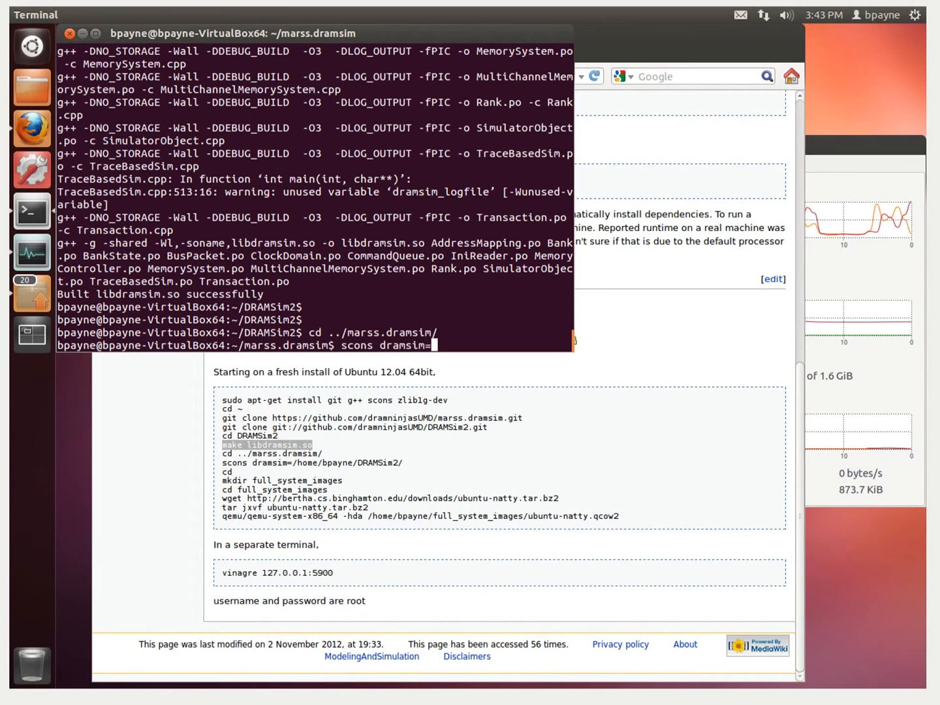
text(/home/bpayne/)
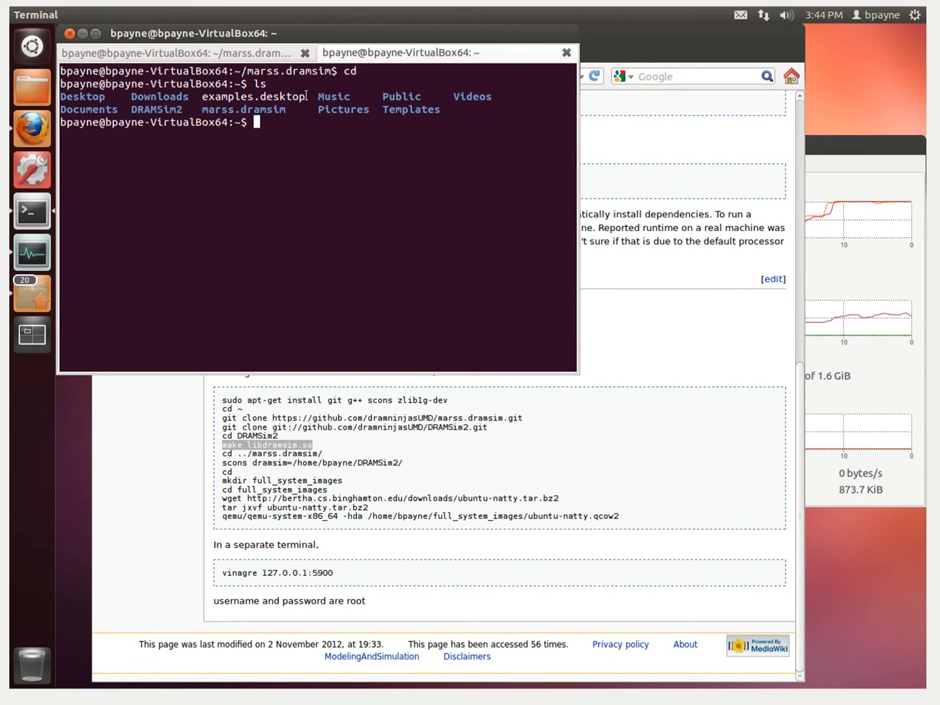
- Make full_system_images, download ubuntu-natty.tar.bz2 into it and start tar jxv extraction
text(mkdir full_system_images)
text(cd full_system_images/)
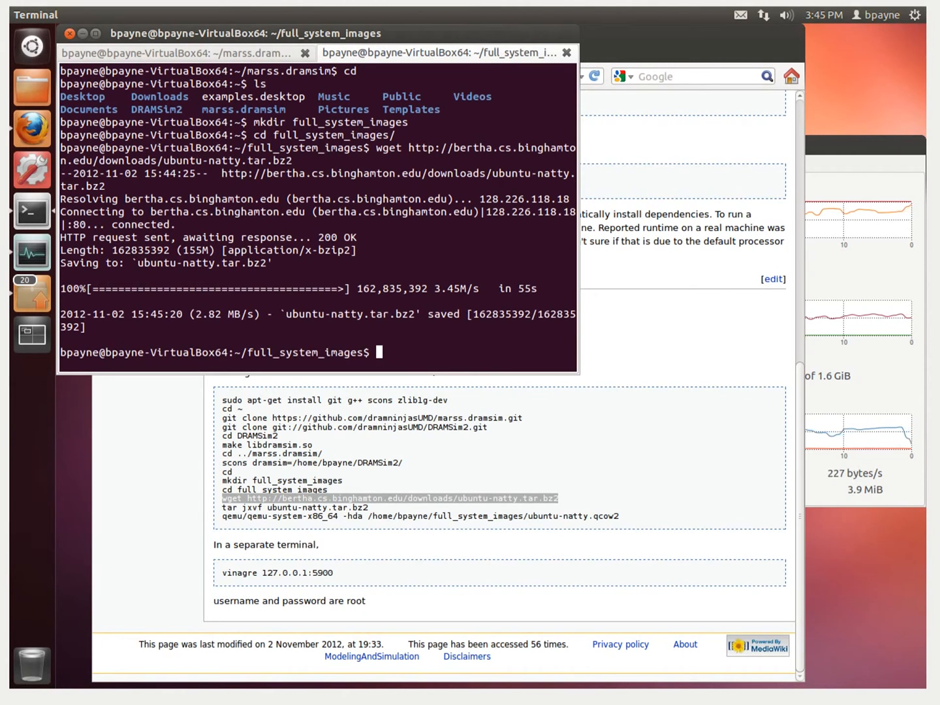
text(tar)
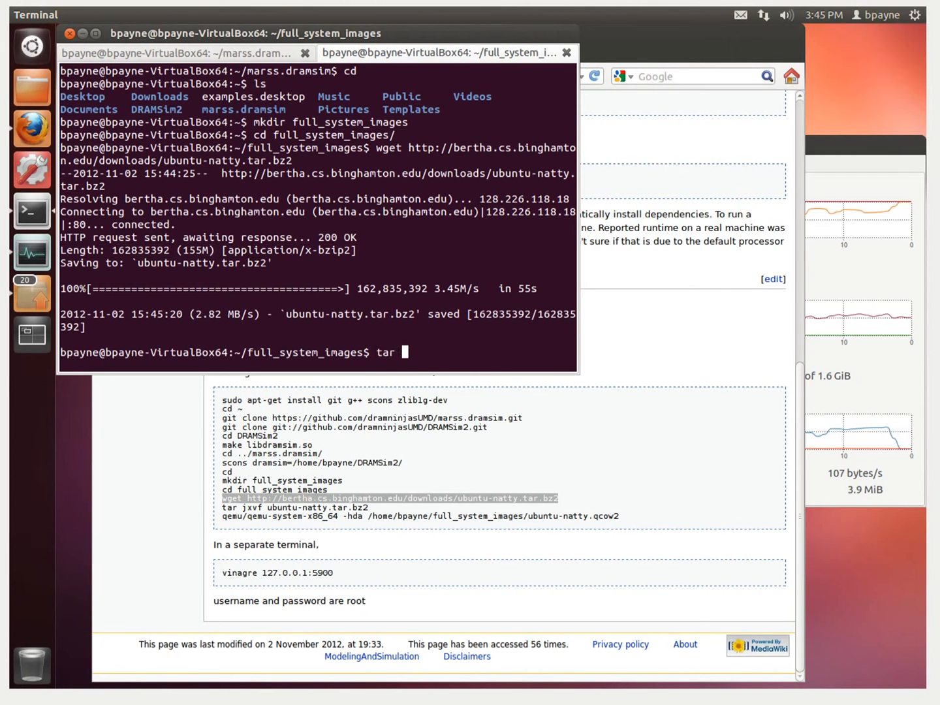
text(jxvf ubuntu-natty.tar.bz2)
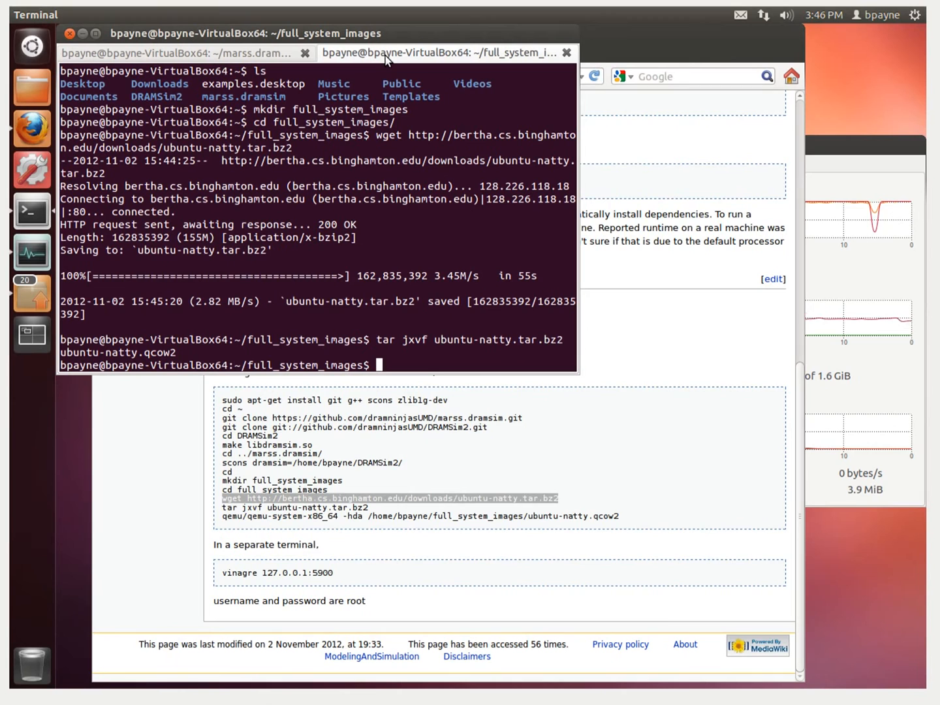
- Install vinagre with sudo apt-get, answering Y, and return to the marss.dramsim prompt
text(sudo apt-get)
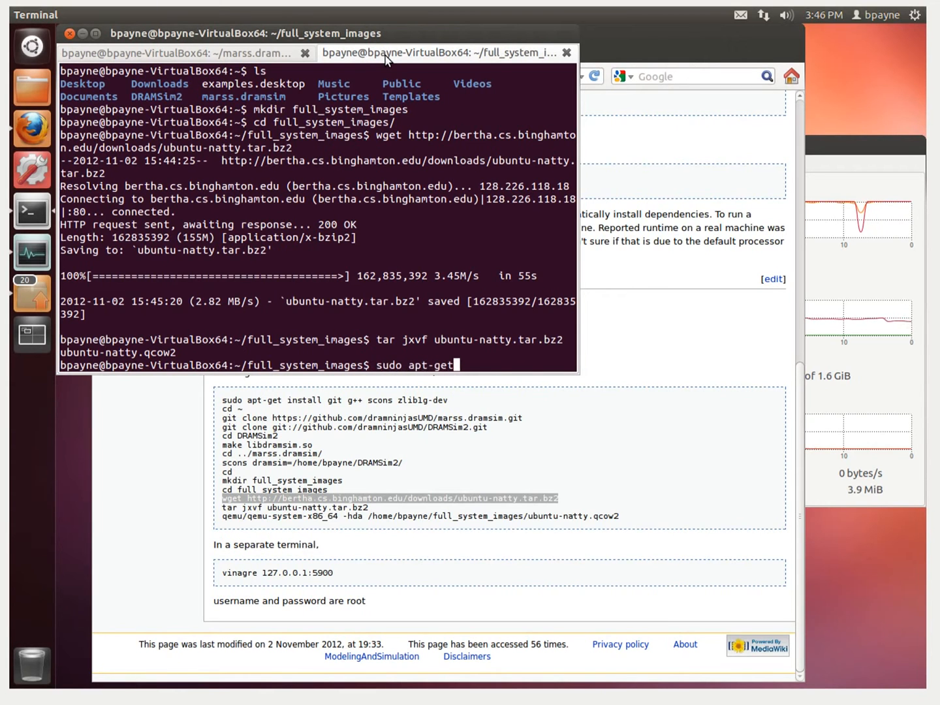
text(install v)
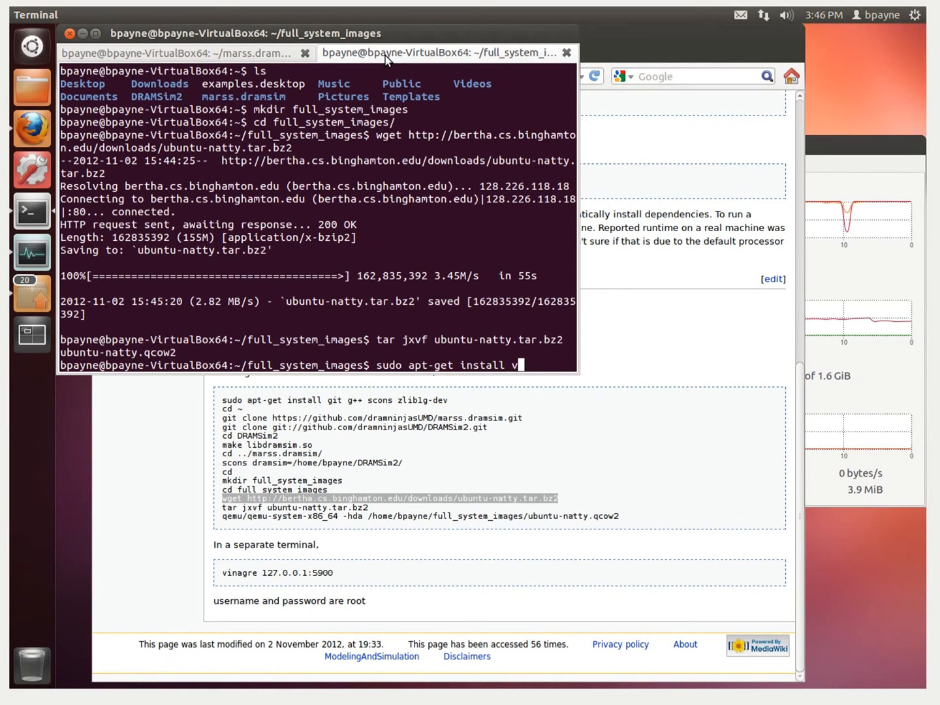
text(inagre)
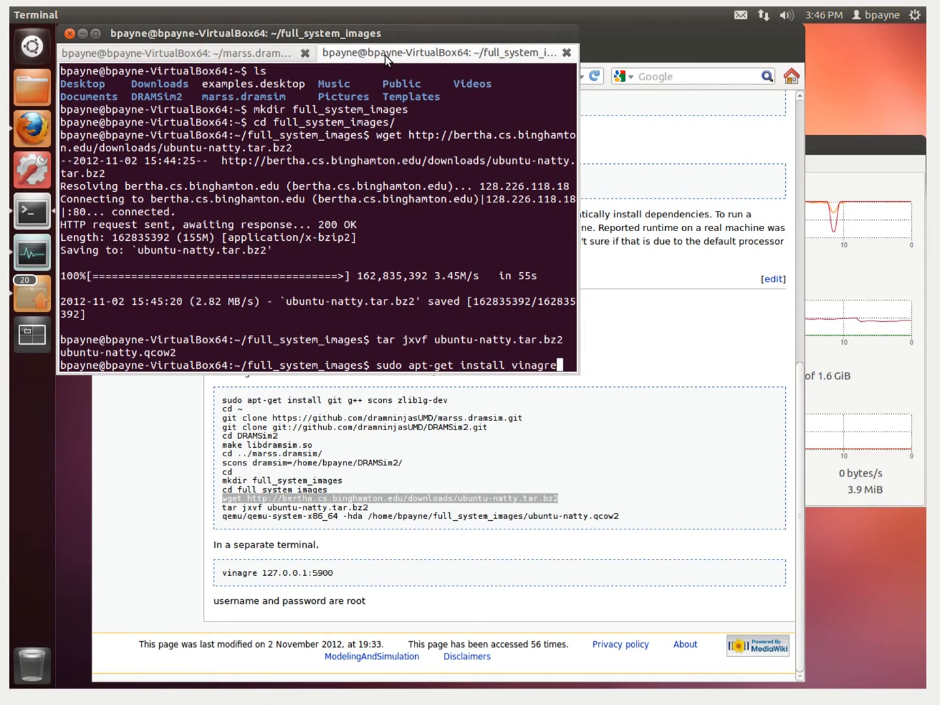
key(Return)
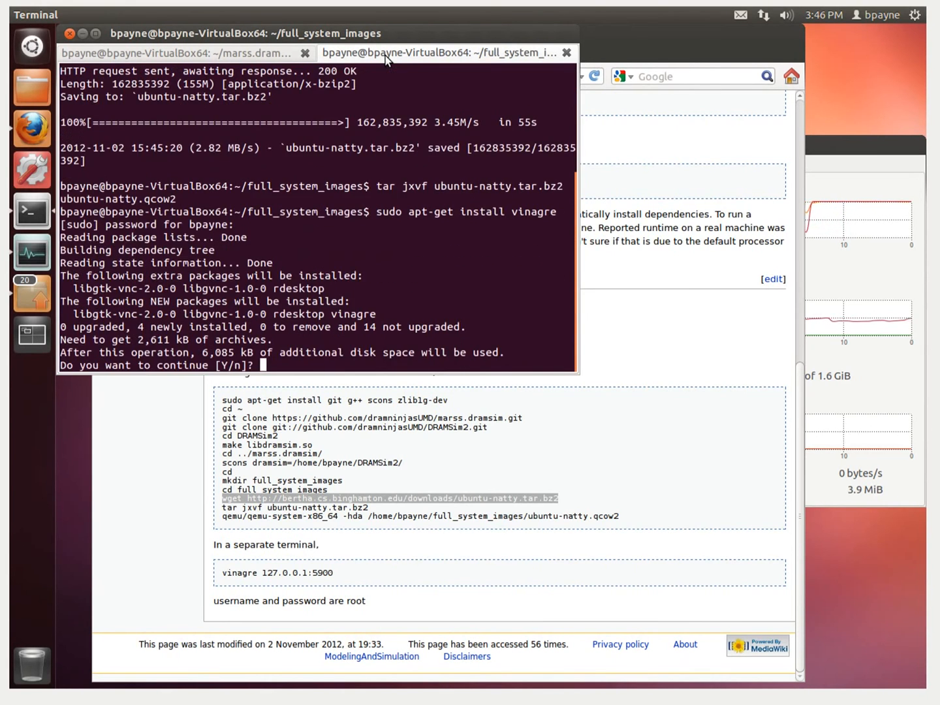
text(Y)
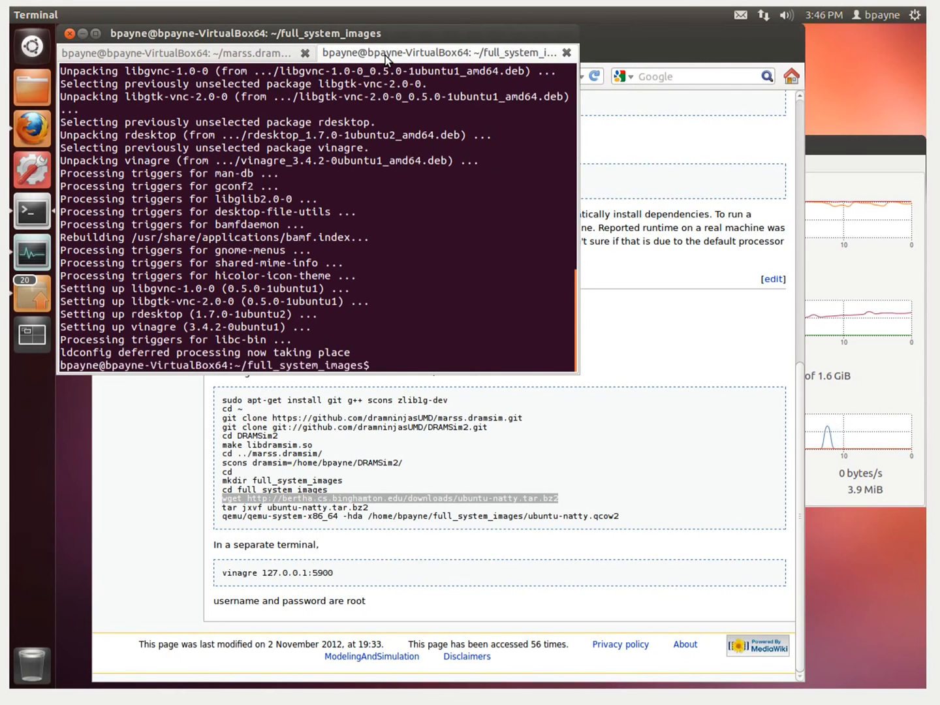
click(183, 52)
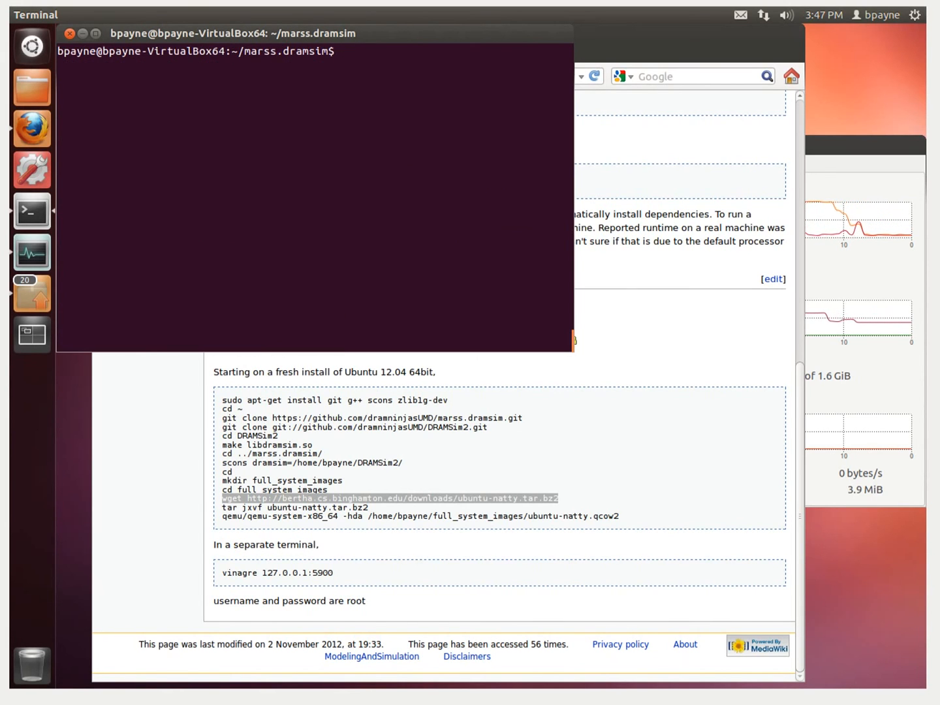
mouse_move(427, 297)
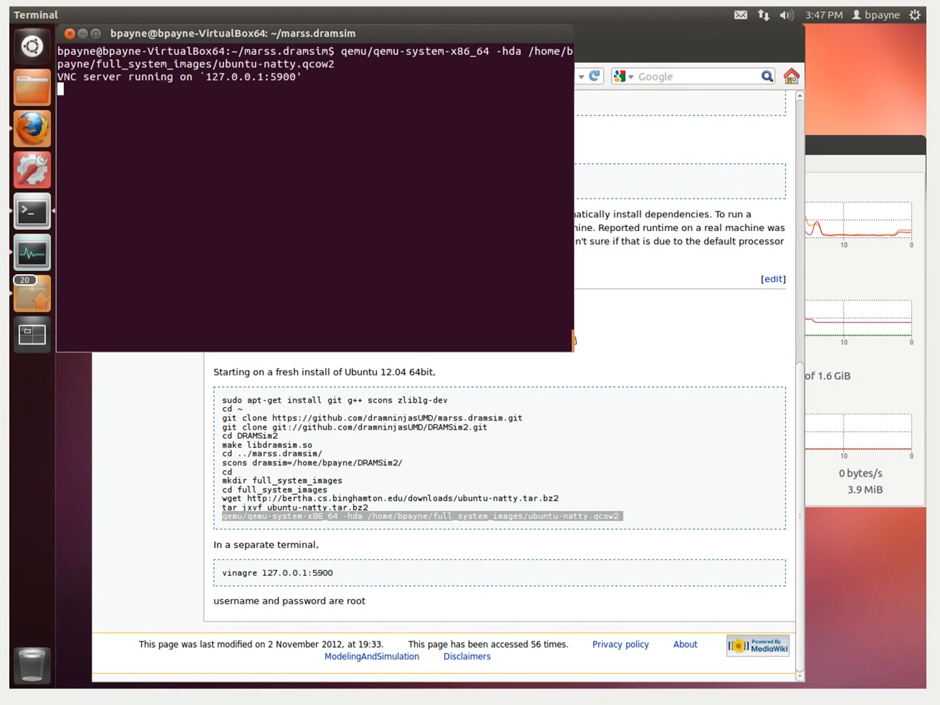
- Boot ubuntu-natty.qcow2 in qemu-system-x86_64 and open a second terminal session
key(ctrl+r)
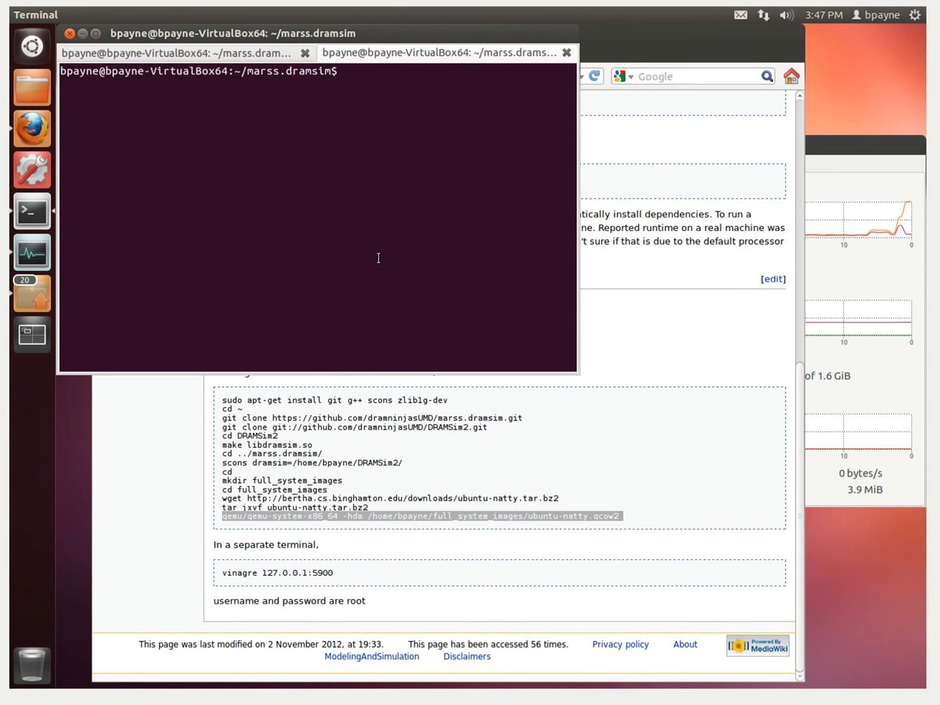
- Launch vinagre 127.0.0.1:5900 to view the guest's VNC display
text(vina)
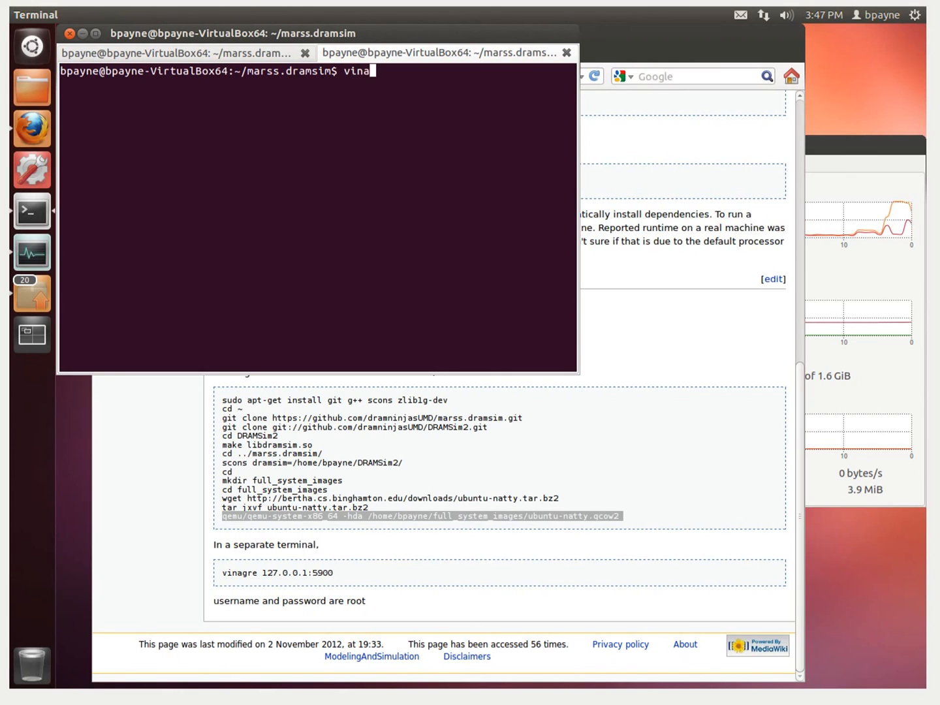
text(gre 127.0.0.1:)
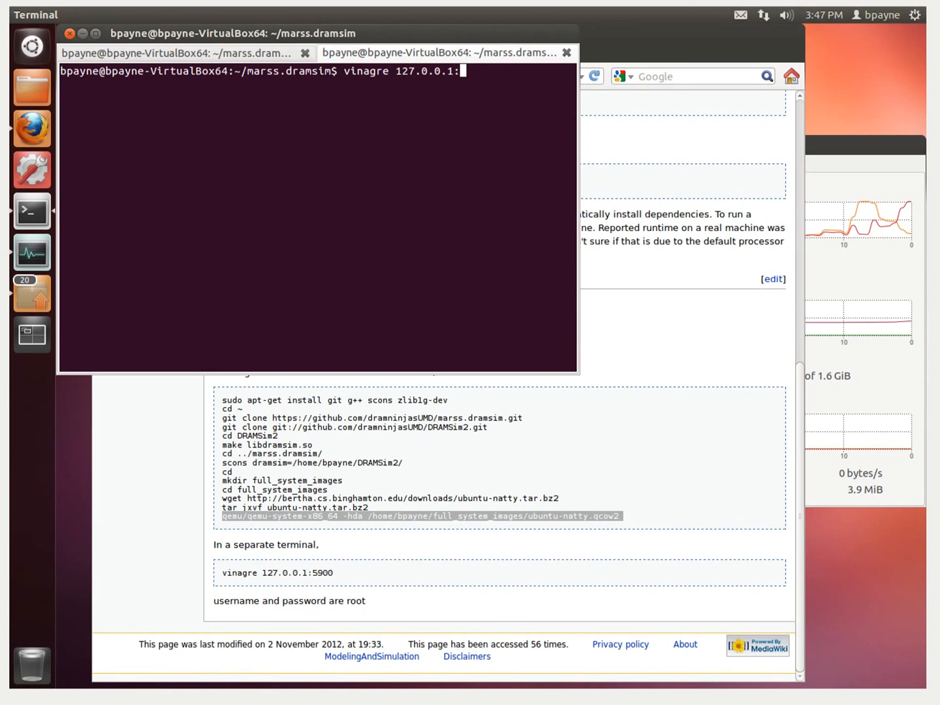
text(5900)
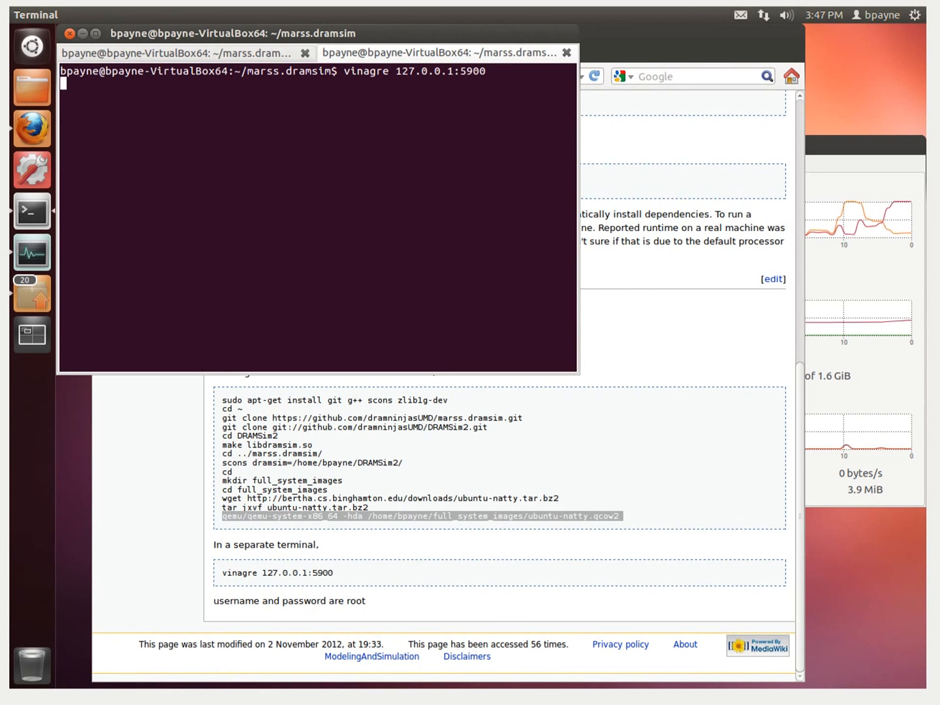
key(Return)
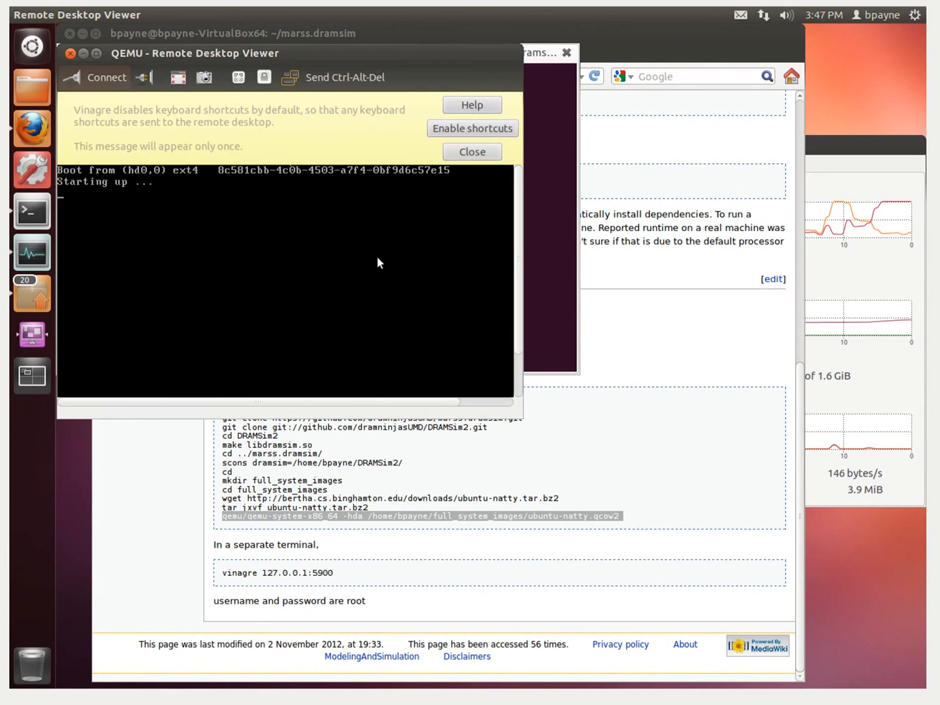
- Close the yellow keyboard shortcuts info bar in the viewer
click(471, 151)
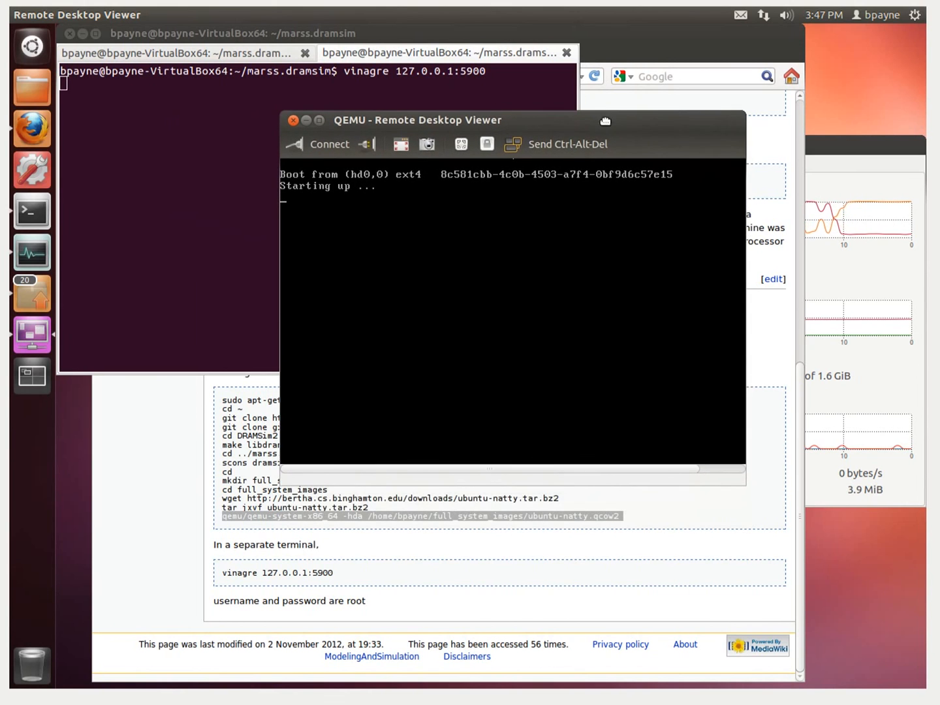
mouse_move(566, 267)
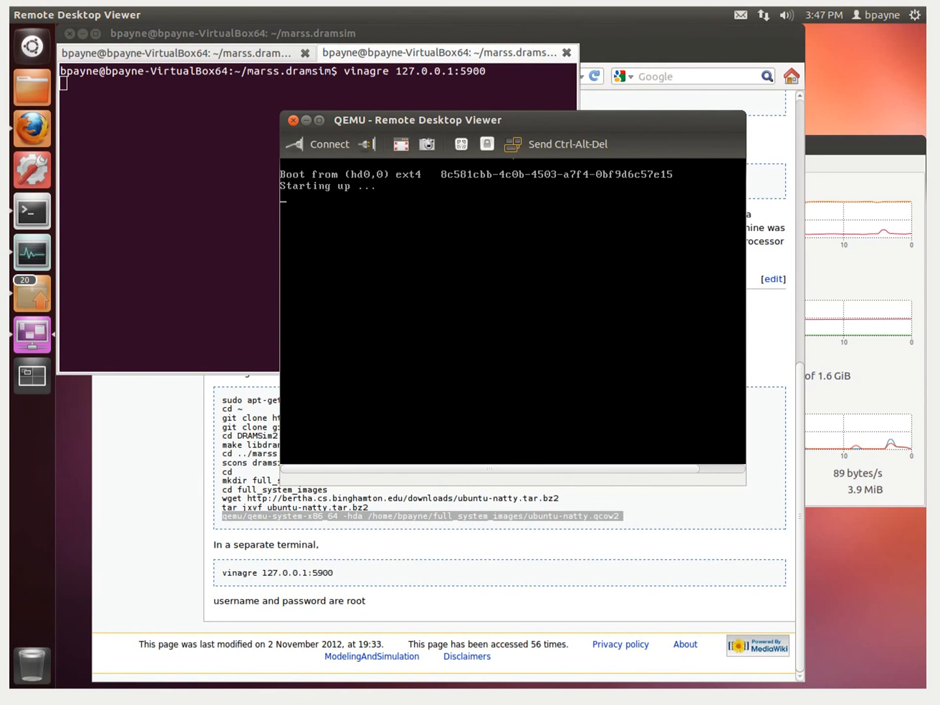
mouse_move(588, 346)
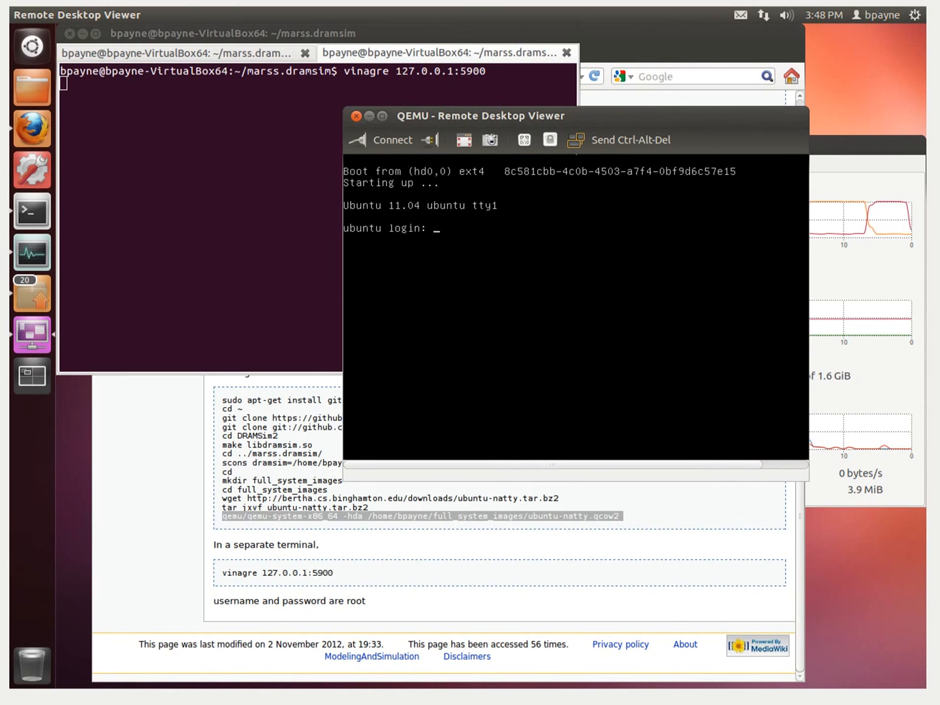
- Log into the guest as root, run ls and top, quit top, then exit
text(root)
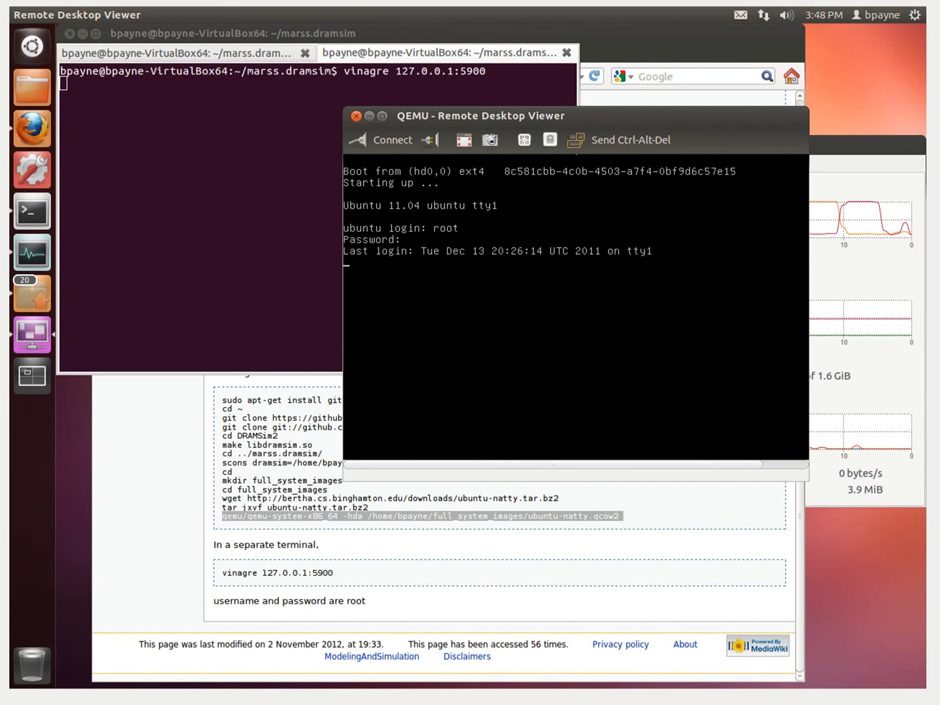
text(ls)
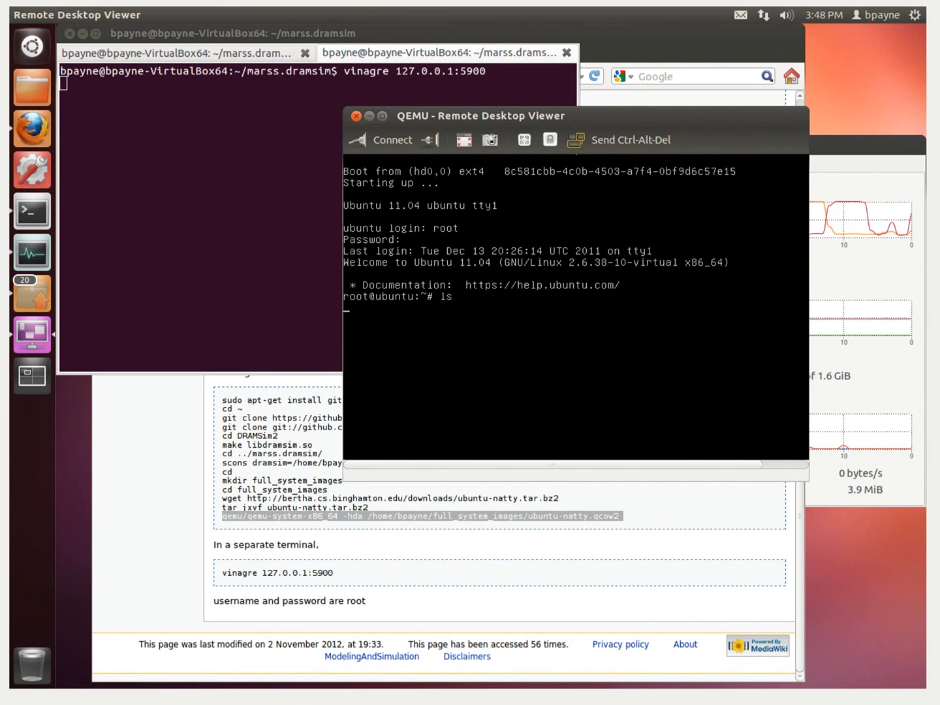
key(Return)
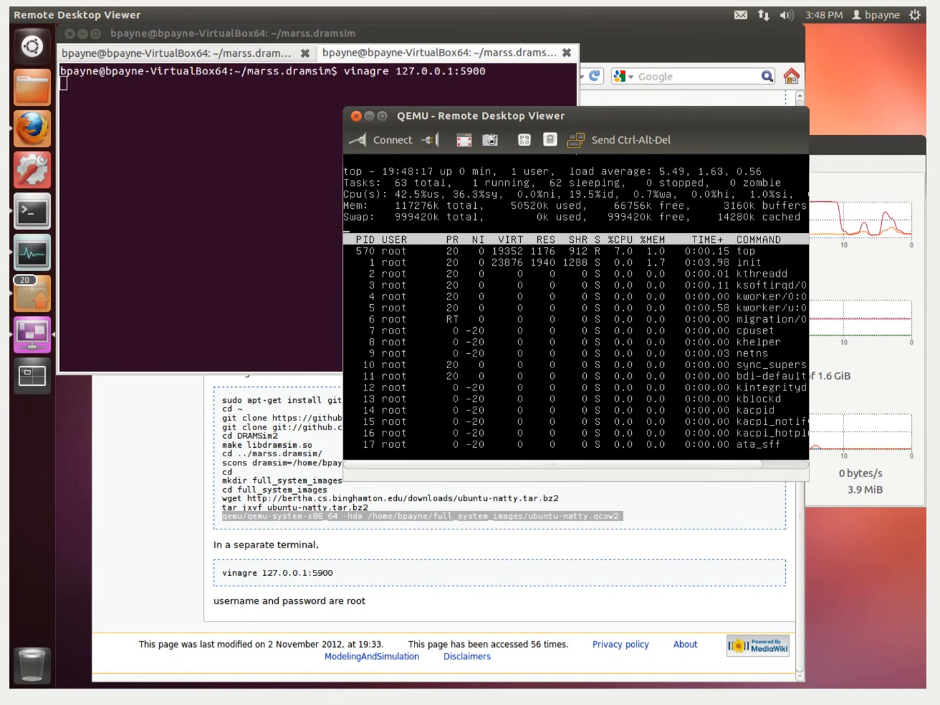
key(q)
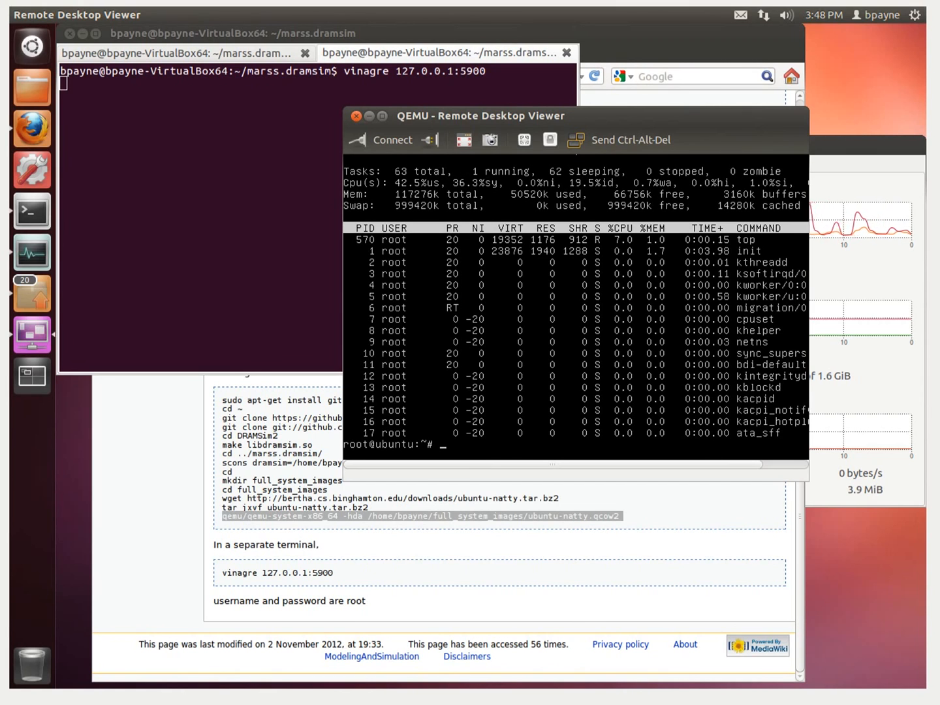
text(ex)
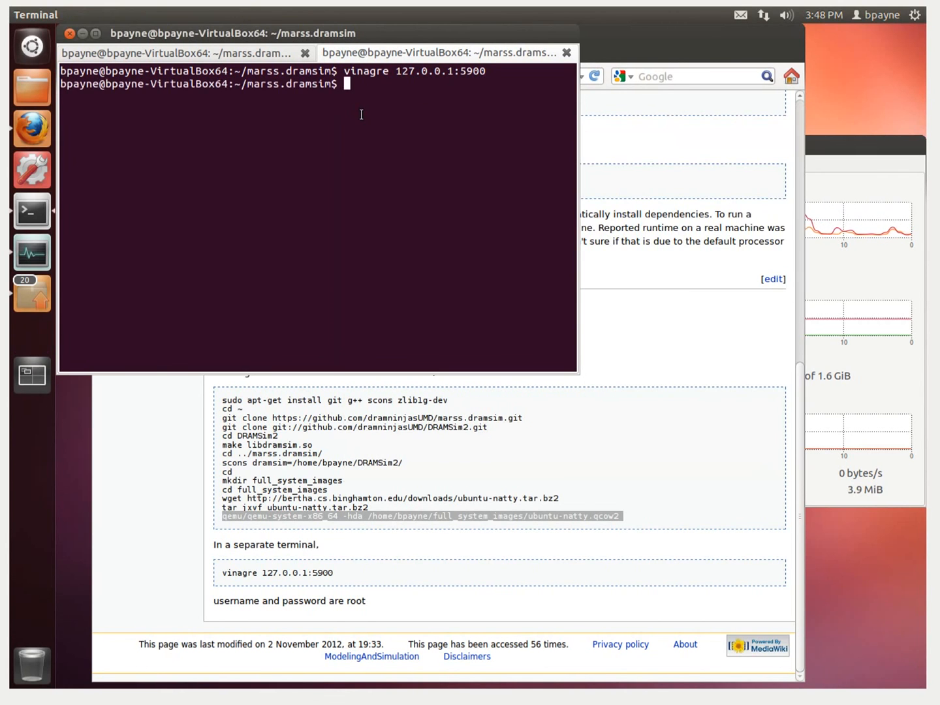
- Enter the exit command at the marss.dramsim terminal prompt to end the session
text(exit)
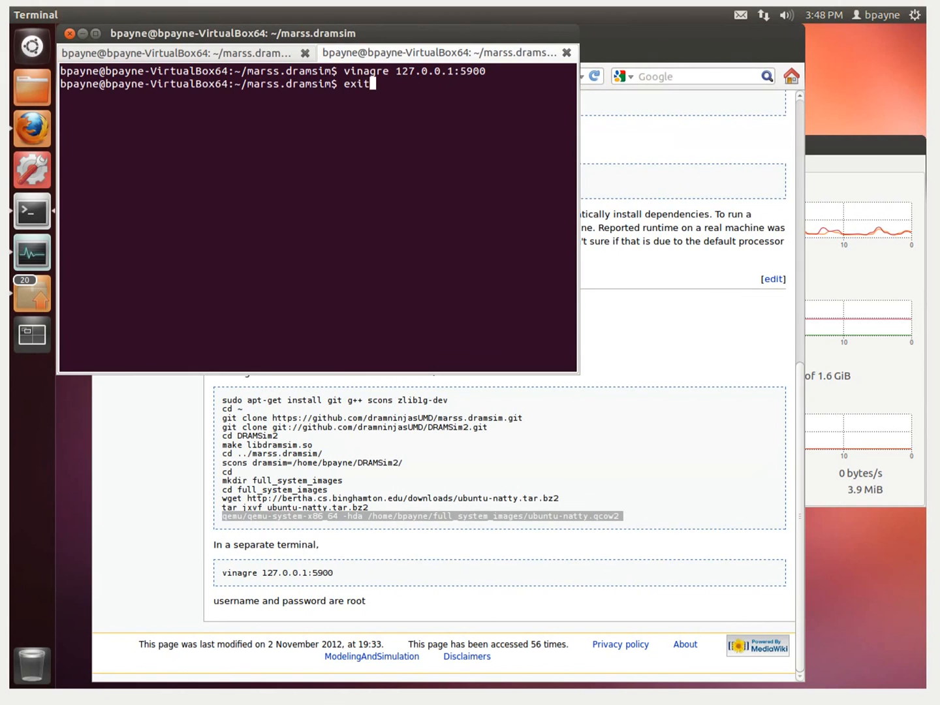